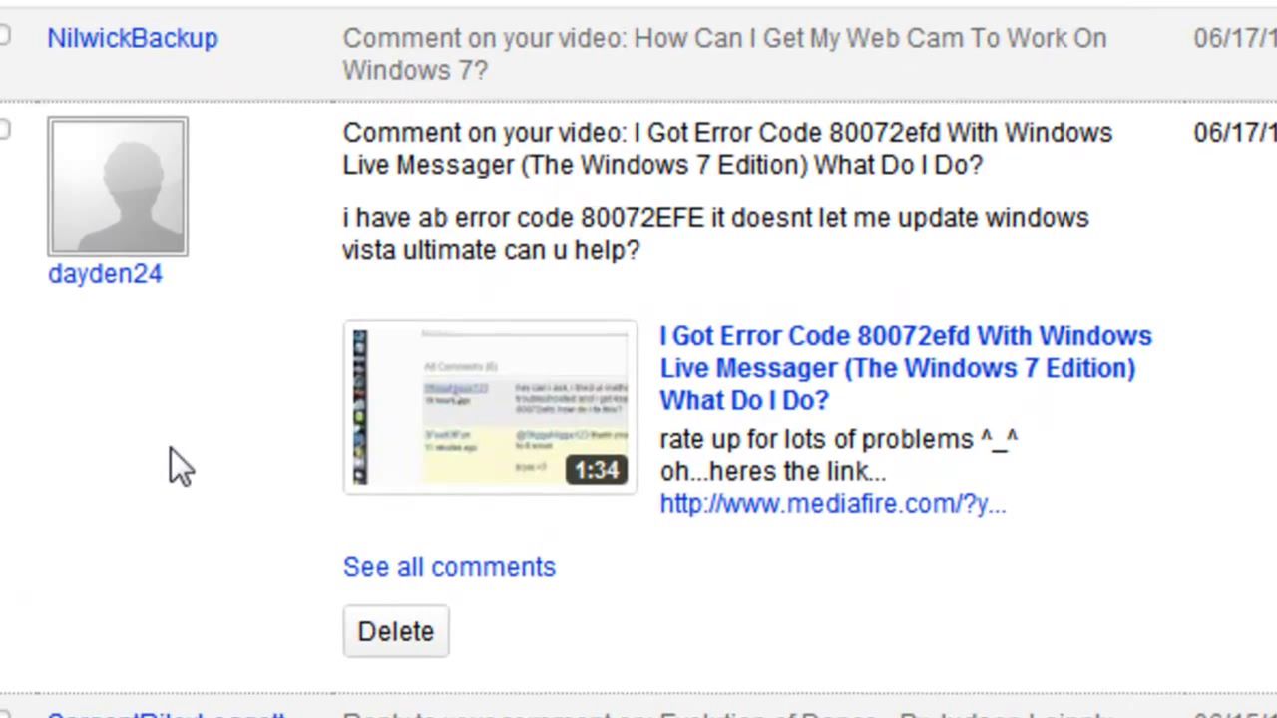
{"action": "mouse_move", "coordinate": [450, 207]}
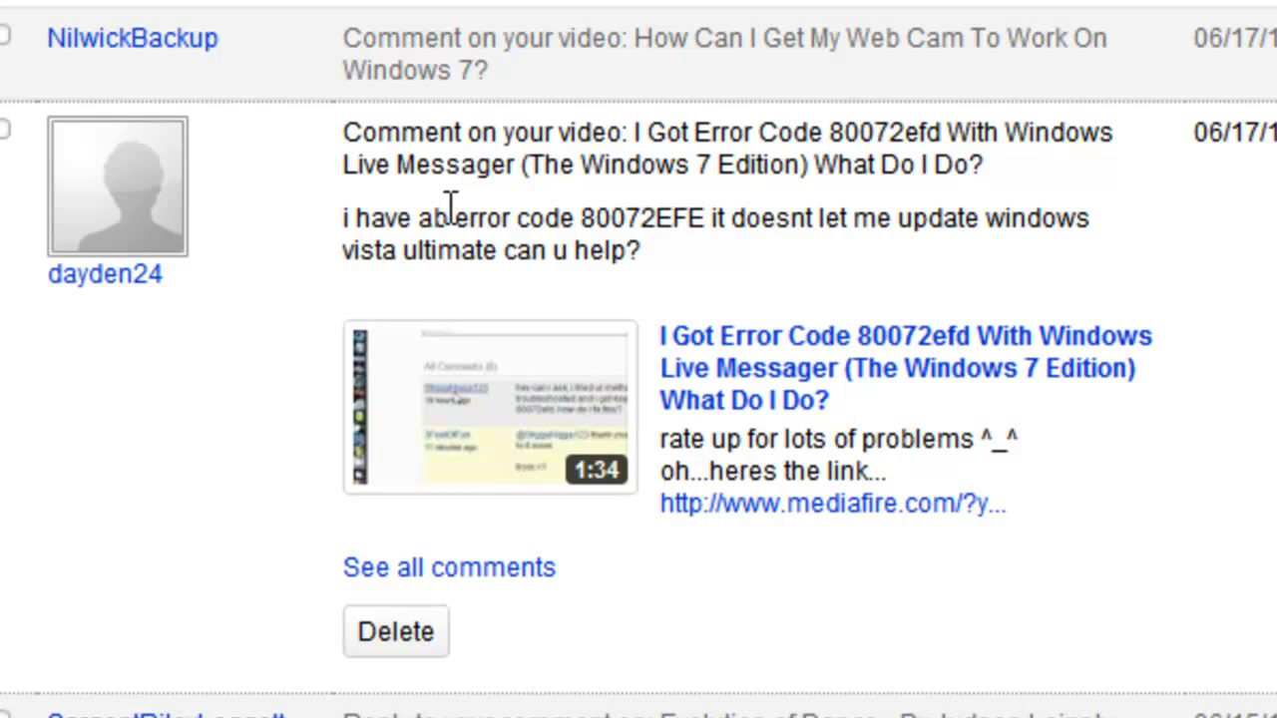
{"action": "mouse_move", "coordinate": [423, 224]}
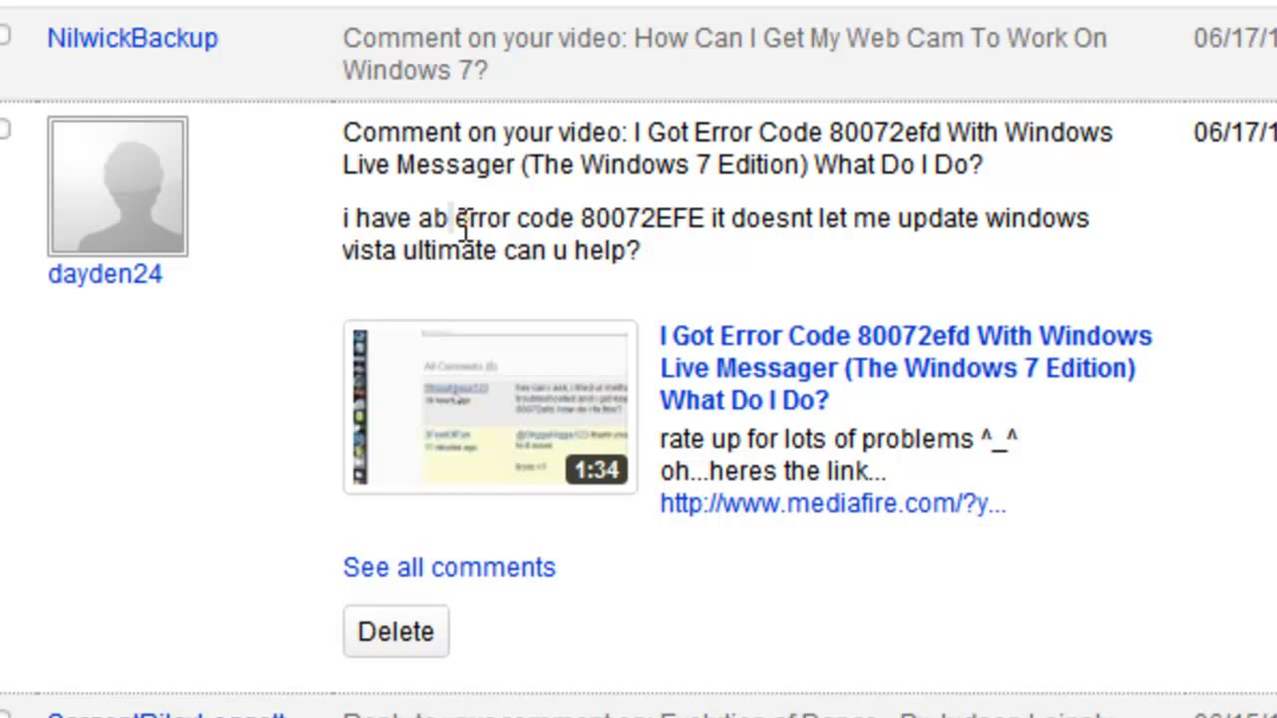
- Launch Control Panel so it shows in Category view
{"action": "double_click", "coordinate": [431, 217]}
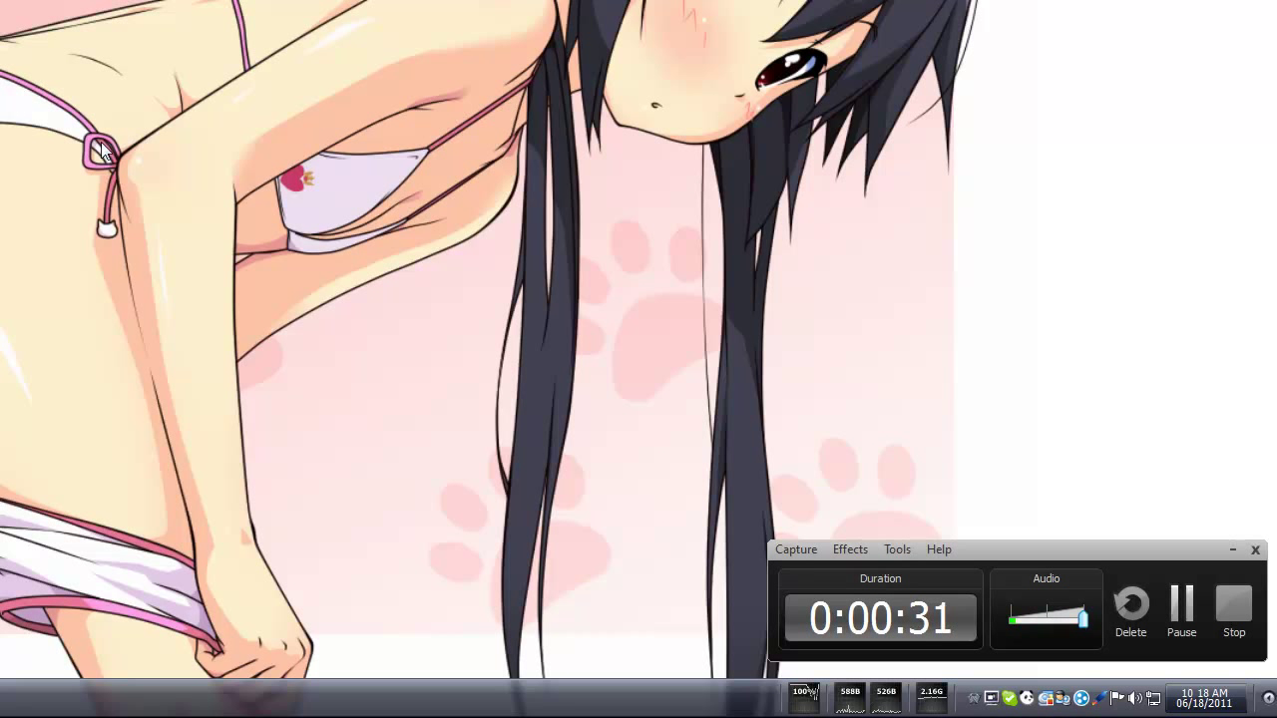
{"action": "mouse_move", "coordinate": [1189, 518]}
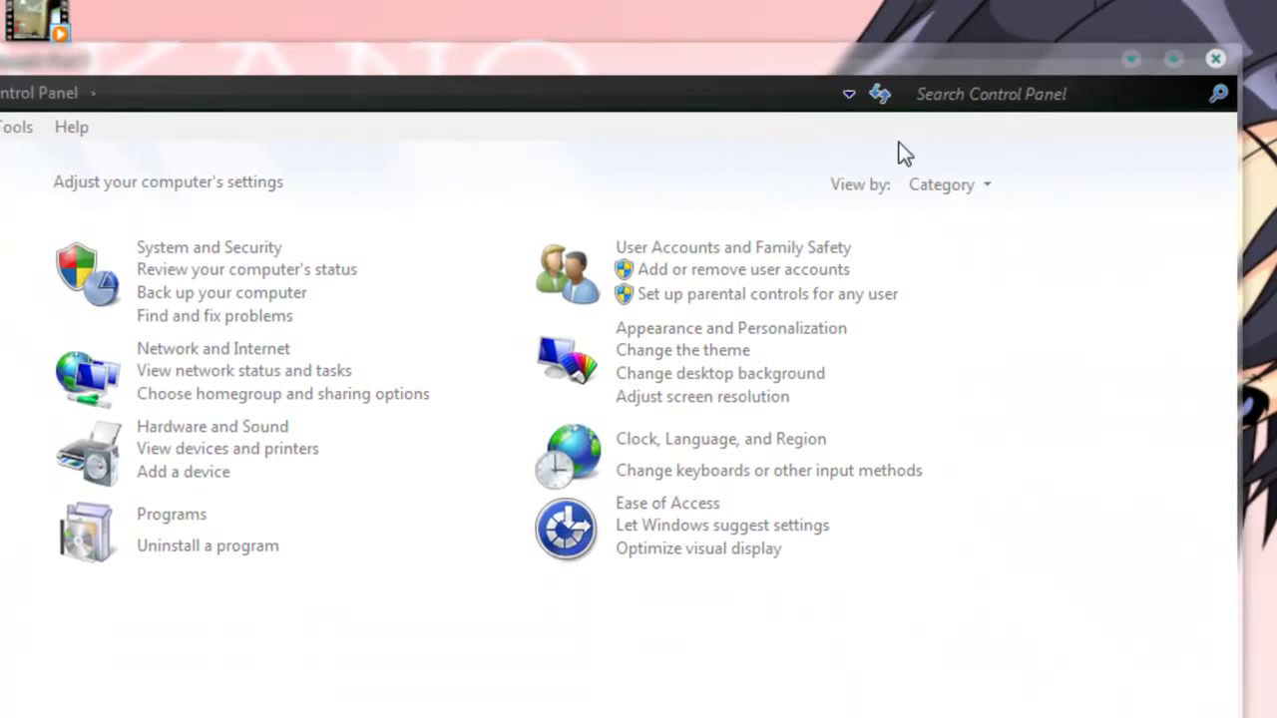
{"action": "mouse_move", "coordinate": [890, 157]}
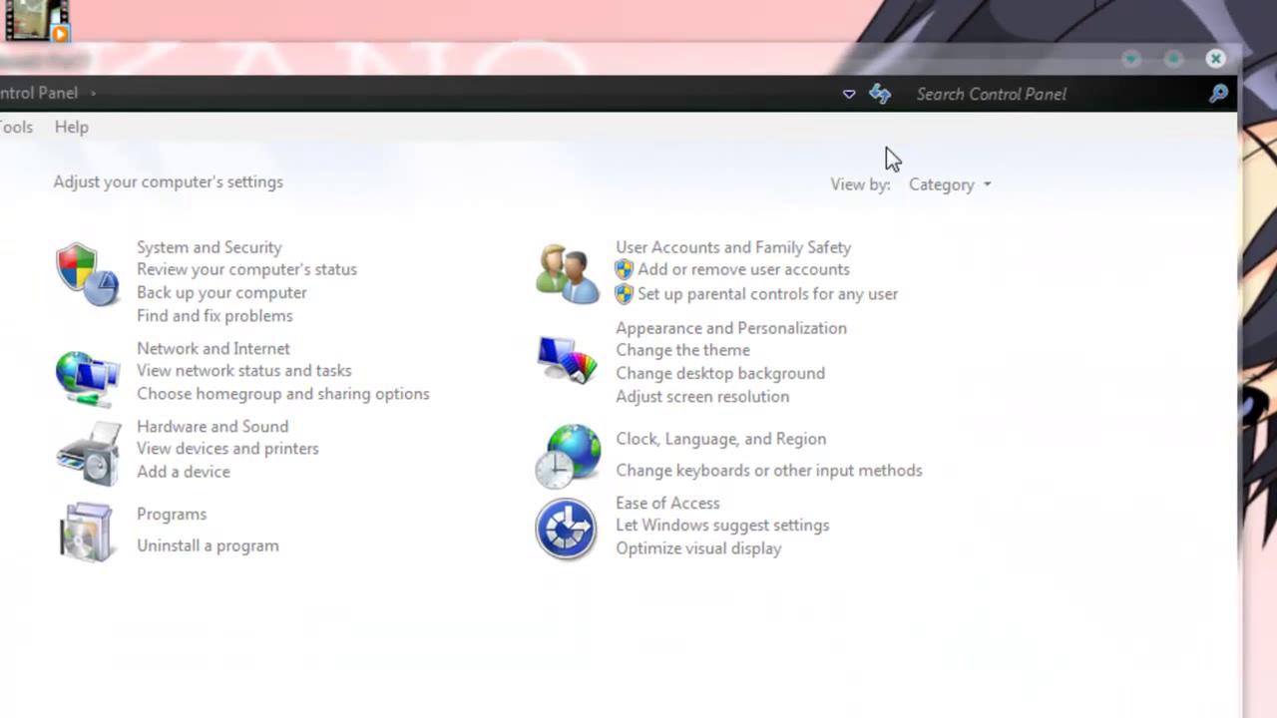
{"action": "mouse_move", "coordinate": [169, 160]}
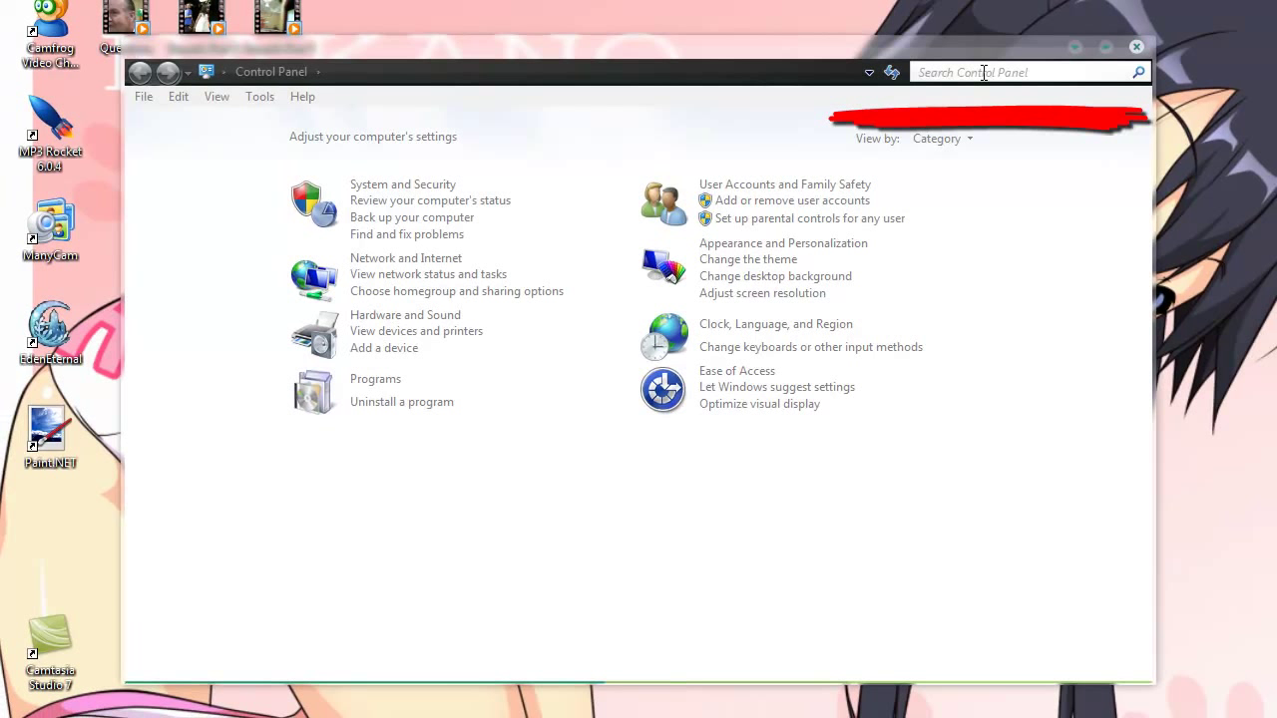
- Search Control Panel for "trouble" and choose the Troubleshooting result
{"action": "left_click", "coordinate": [981, 72]}
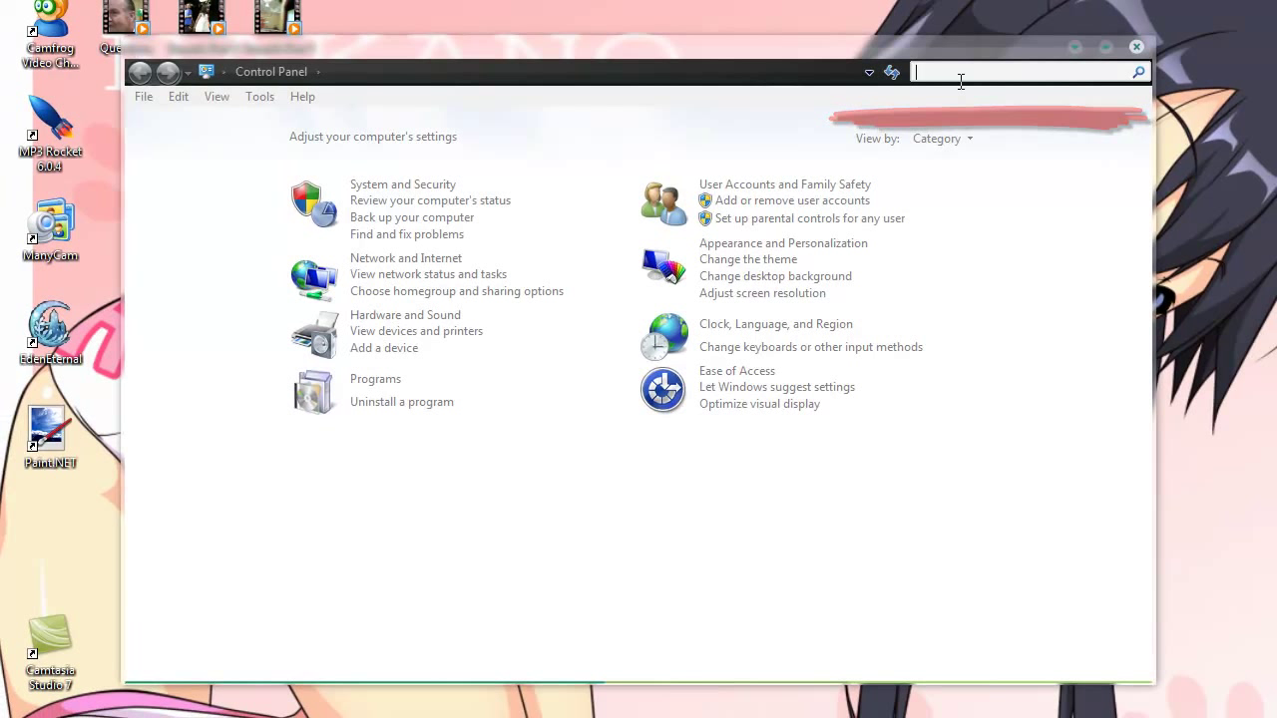
{"action": "type", "text": "s"}
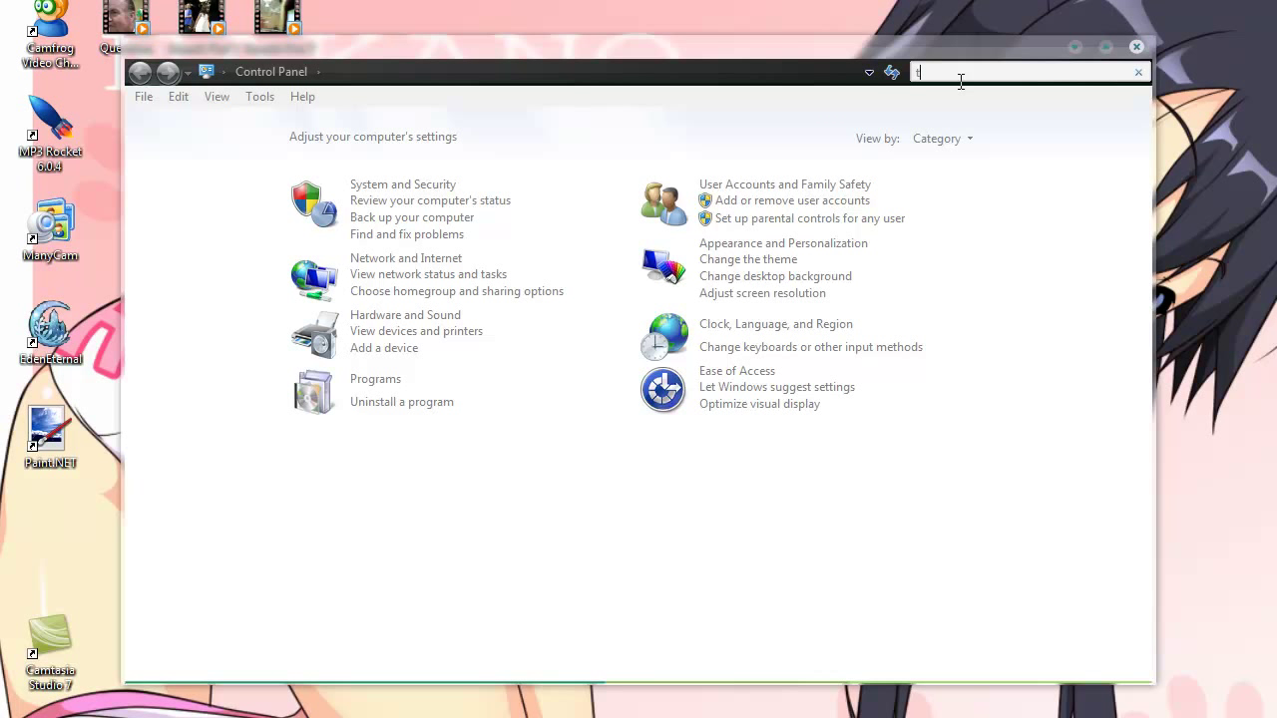
{"action": "type", "text": "trouble"}
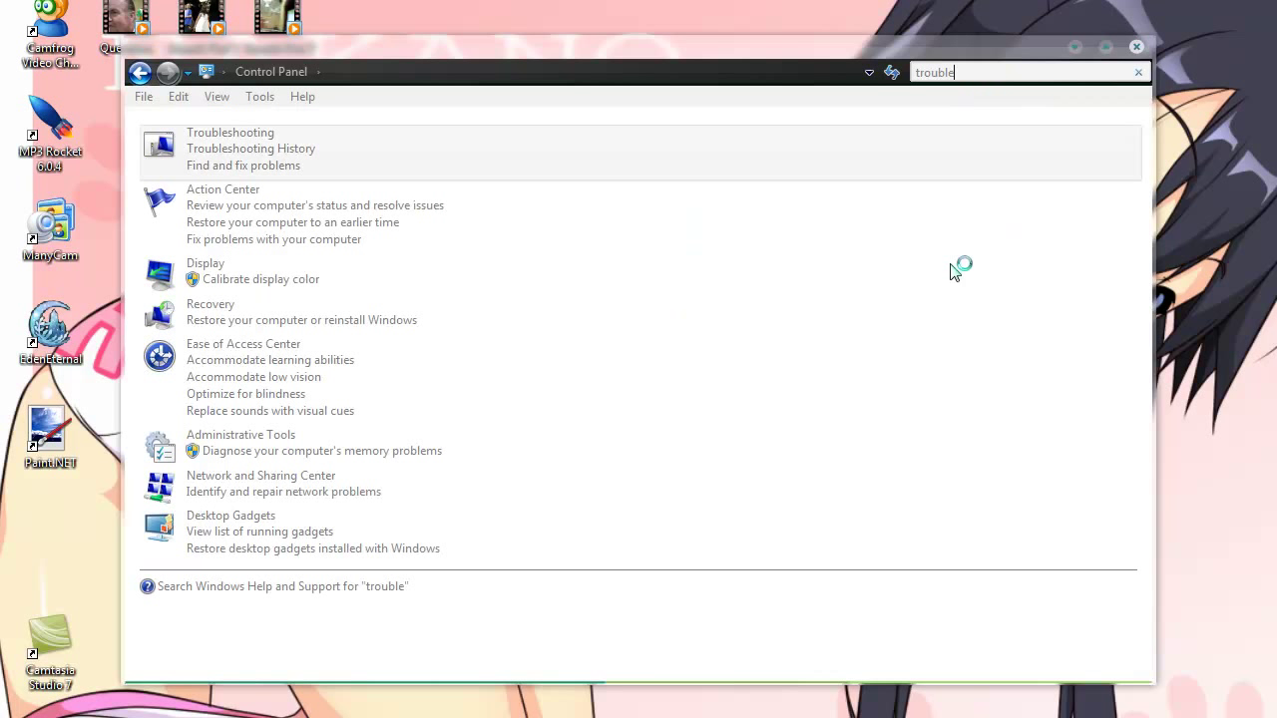
{"action": "mouse_move", "coordinate": [270, 259]}
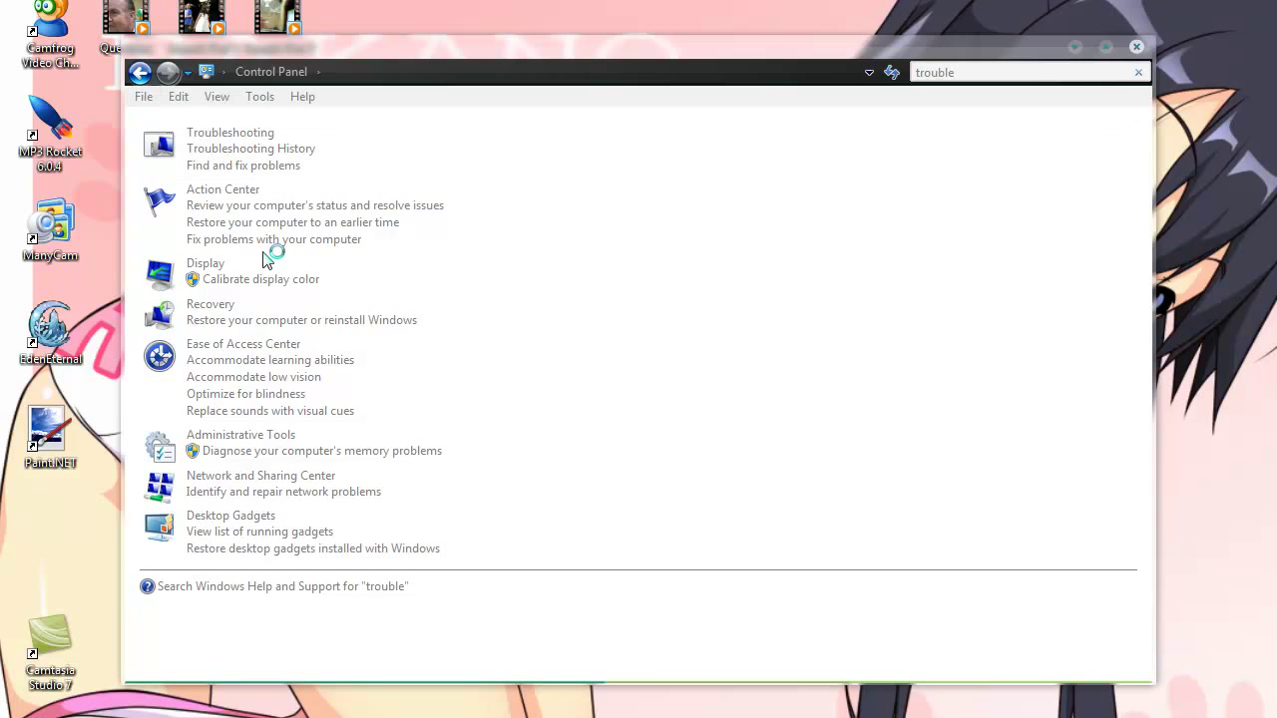
{"action": "mouse_move", "coordinate": [270, 140]}
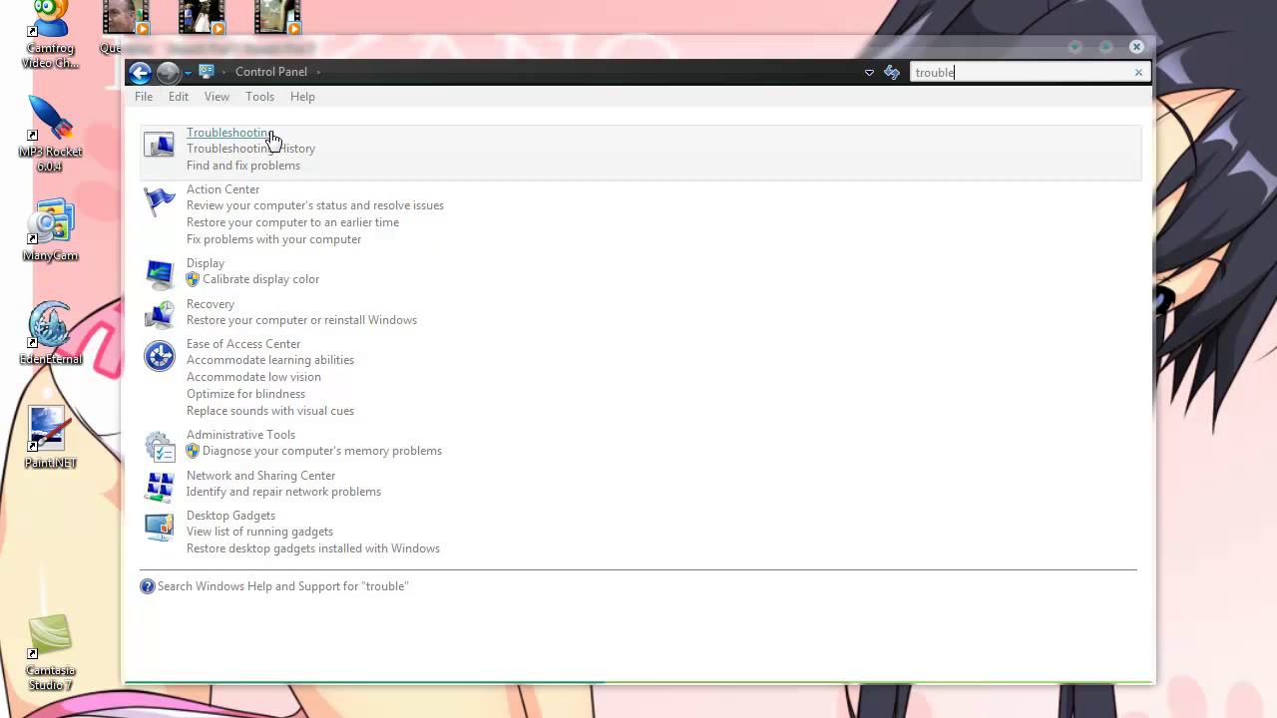
{"action": "mouse_move", "coordinate": [275, 137]}
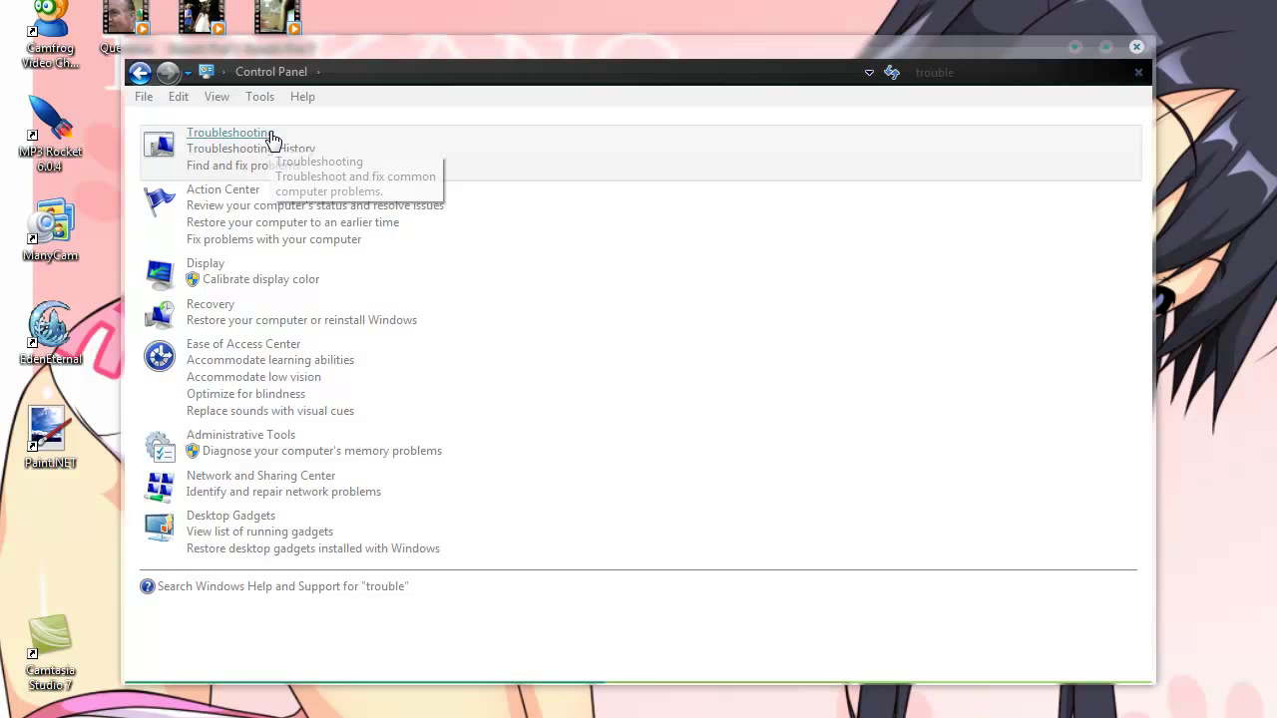
{"action": "left_click", "coordinate": [232, 131]}
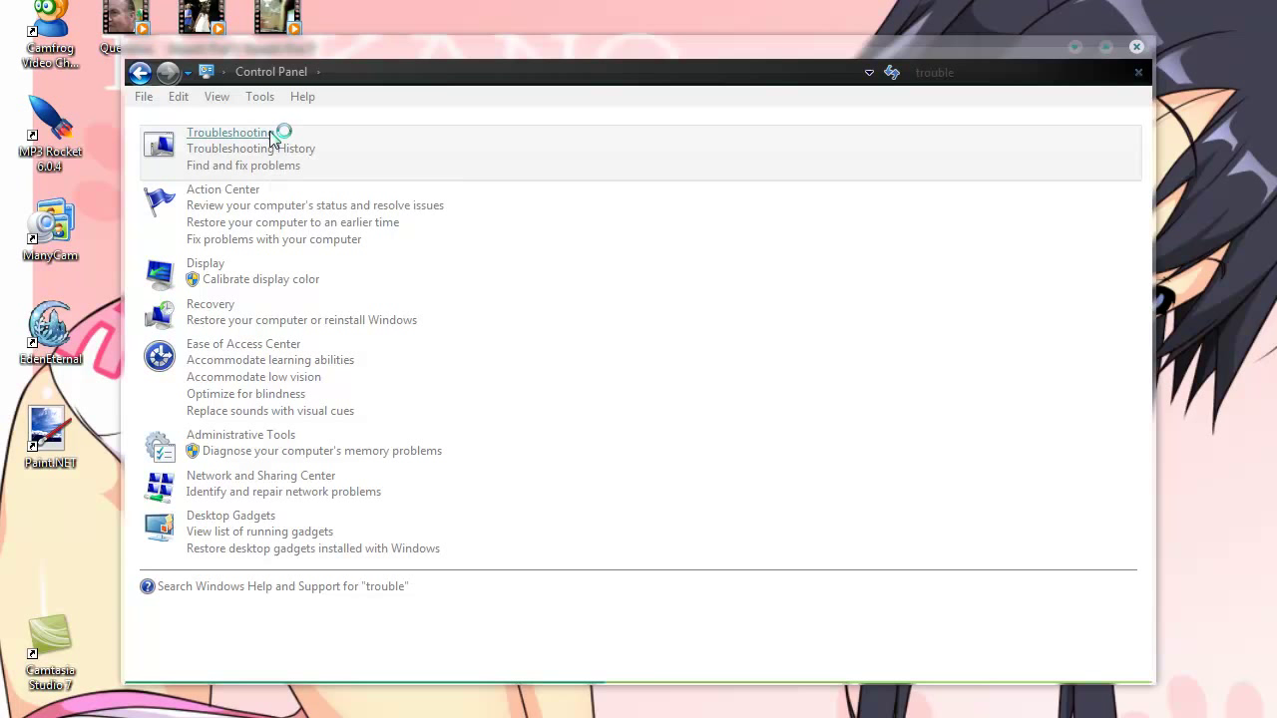
- From the Troubleshooting page, launch 'Fix problems with Windows Update' under System and Security
{"action": "left_click", "coordinate": [232, 131]}
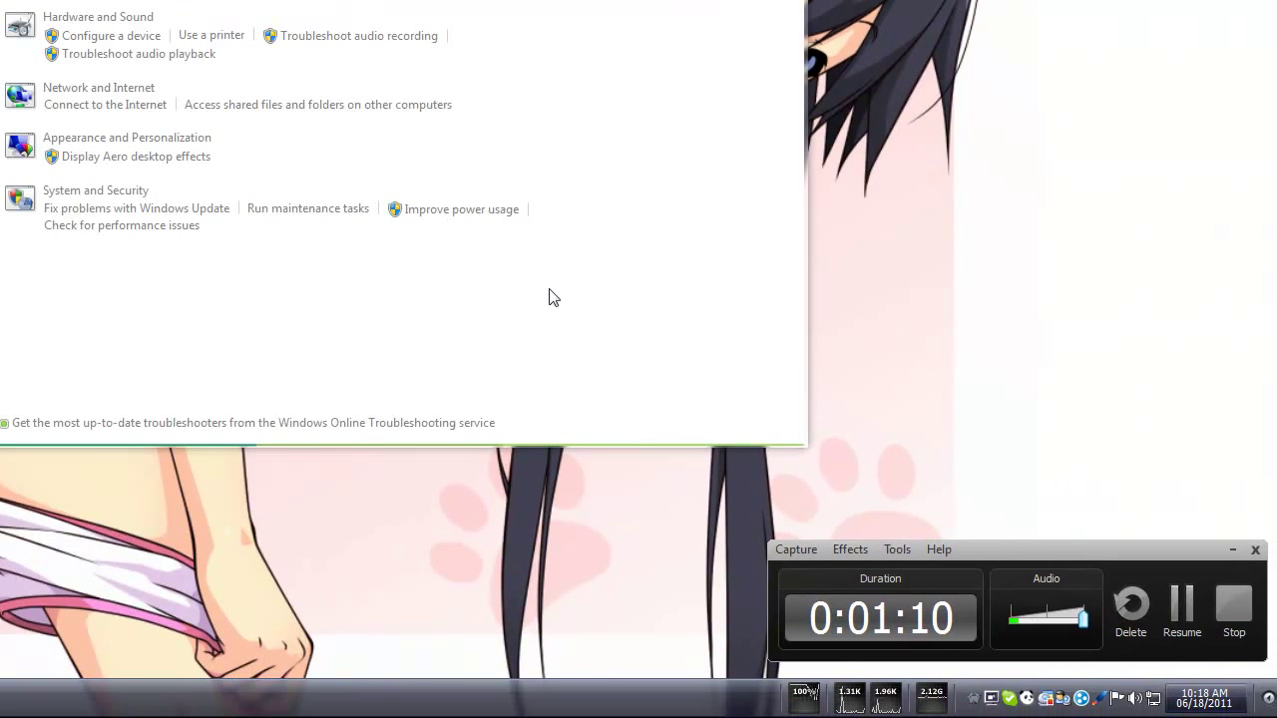
{"action": "mouse_move", "coordinate": [160, 259]}
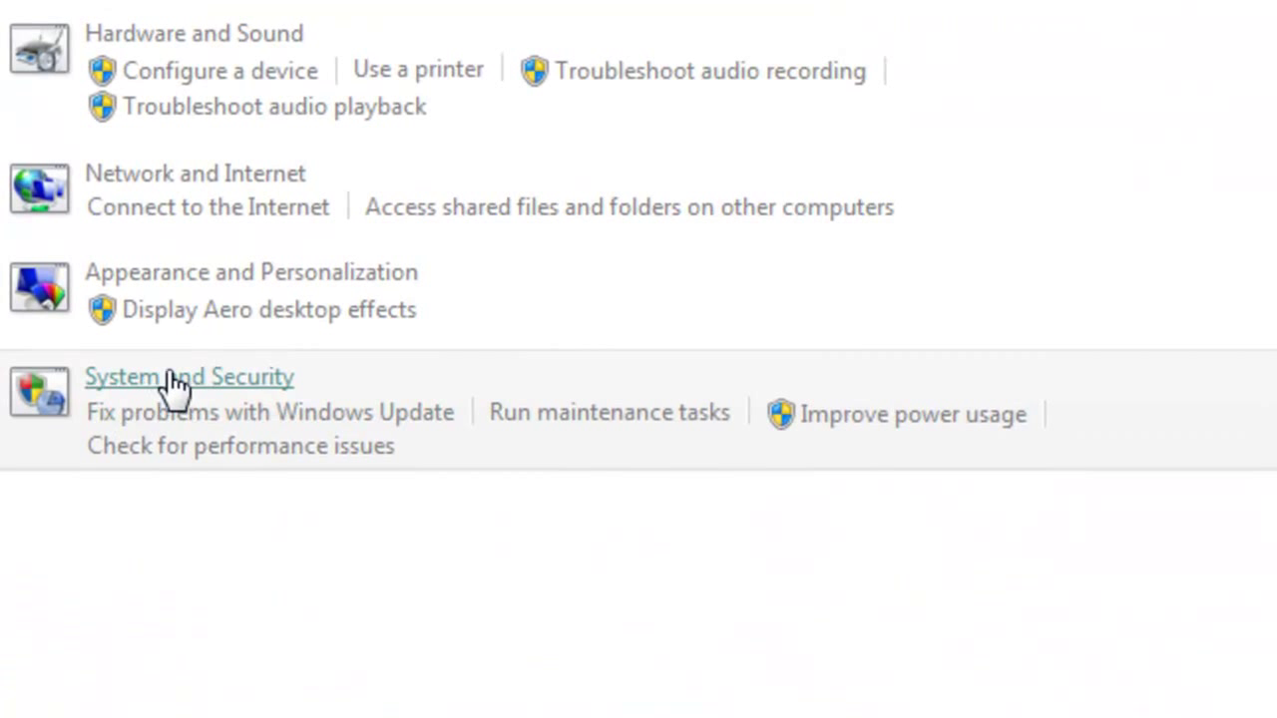
{"action": "mouse_move", "coordinate": [155, 403]}
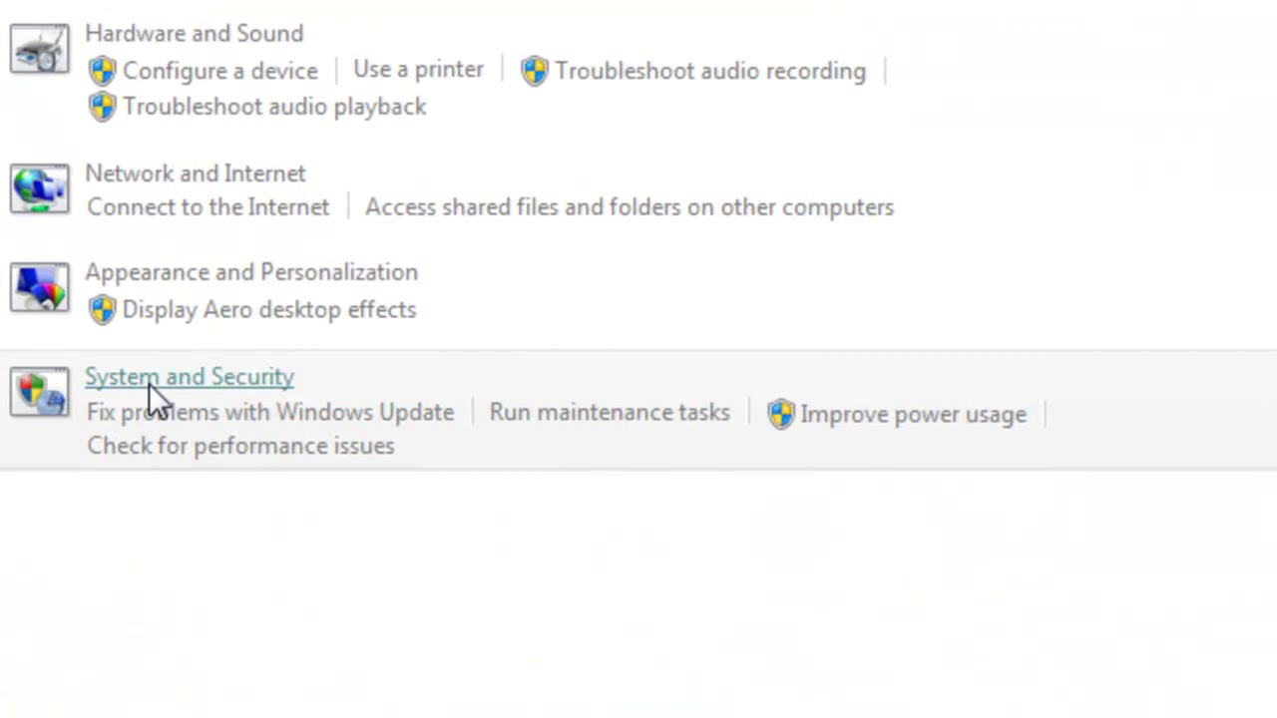
{"action": "mouse_move", "coordinate": [143, 399]}
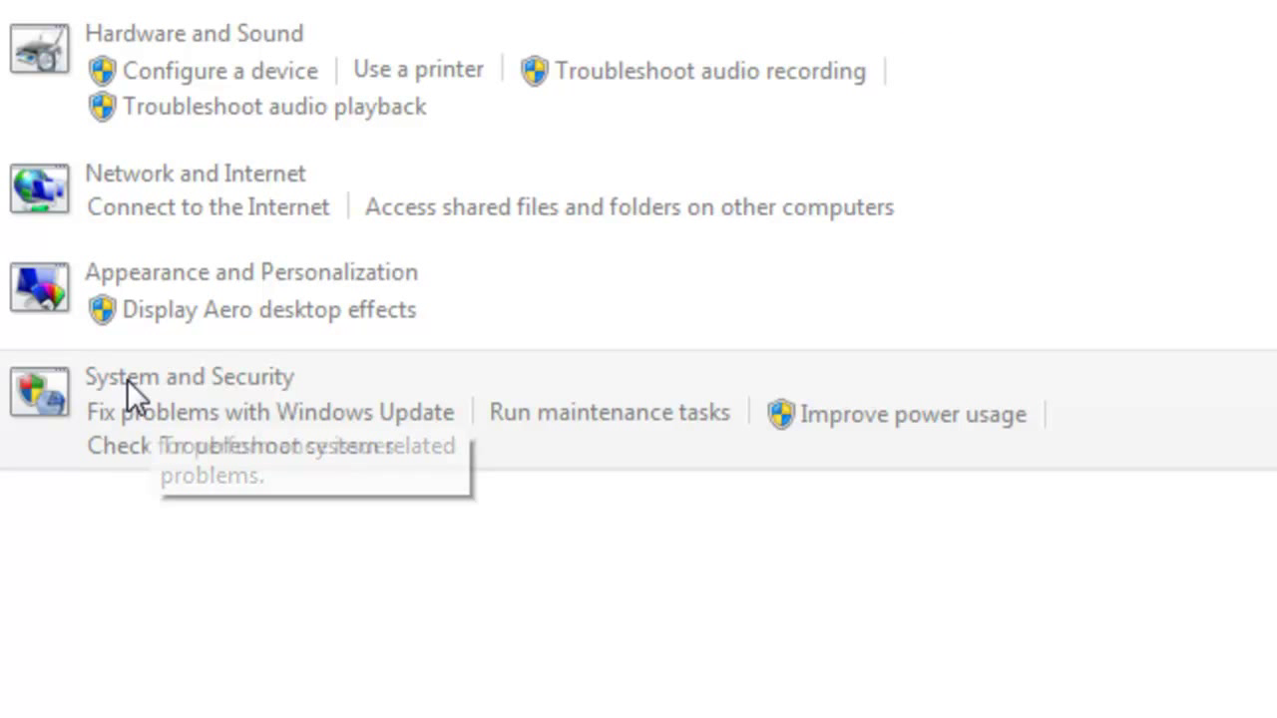
{"action": "mouse_move", "coordinate": [108, 443]}
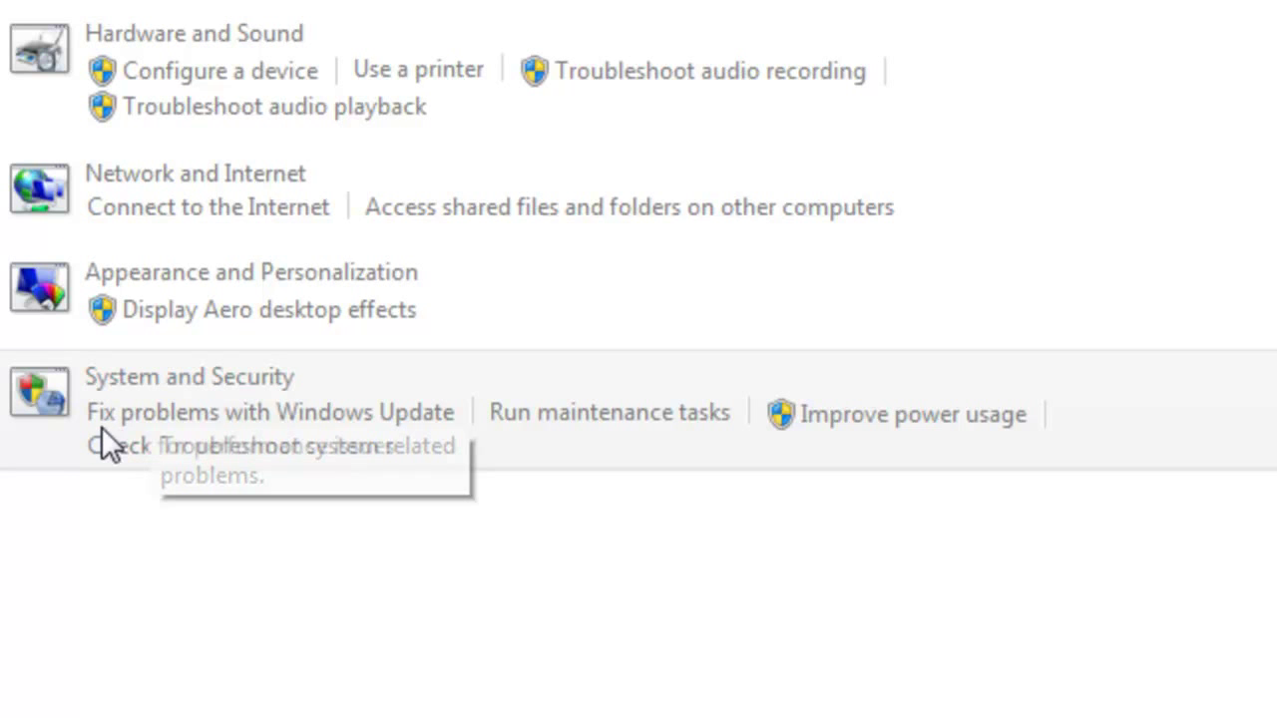
{"action": "mouse_move", "coordinate": [339, 439]}
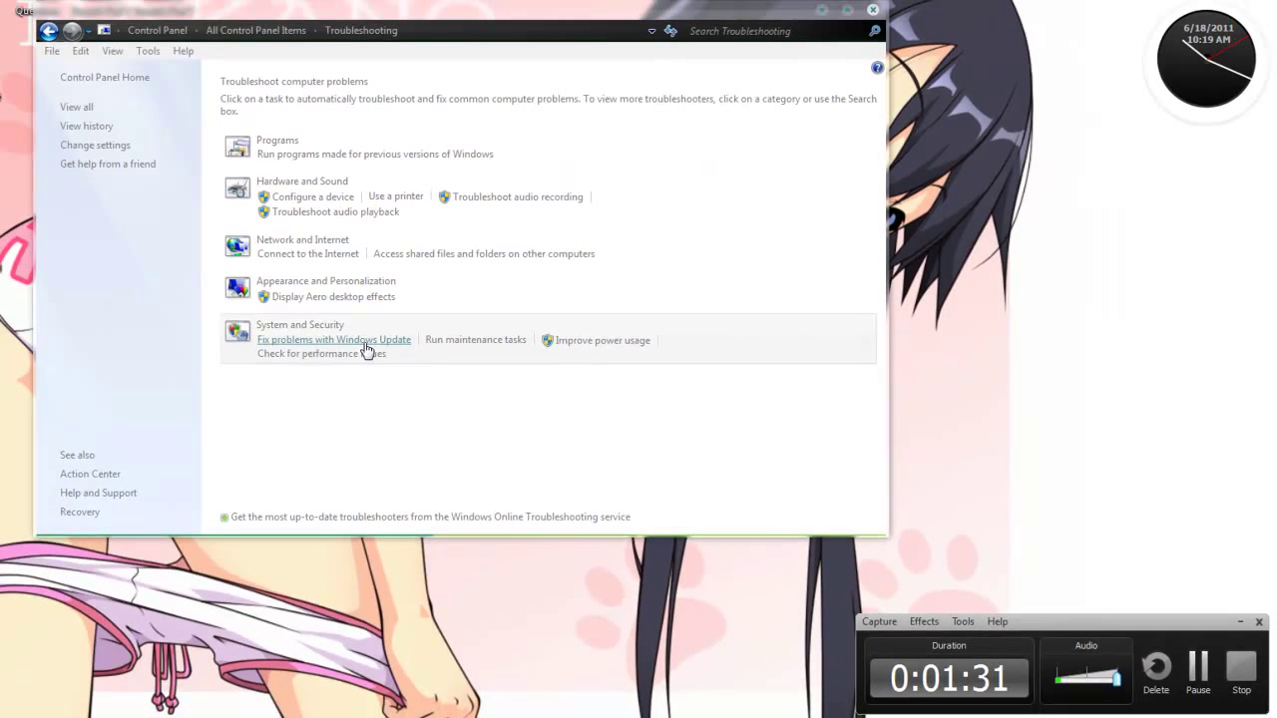
{"action": "mouse_move", "coordinate": [688, 330]}
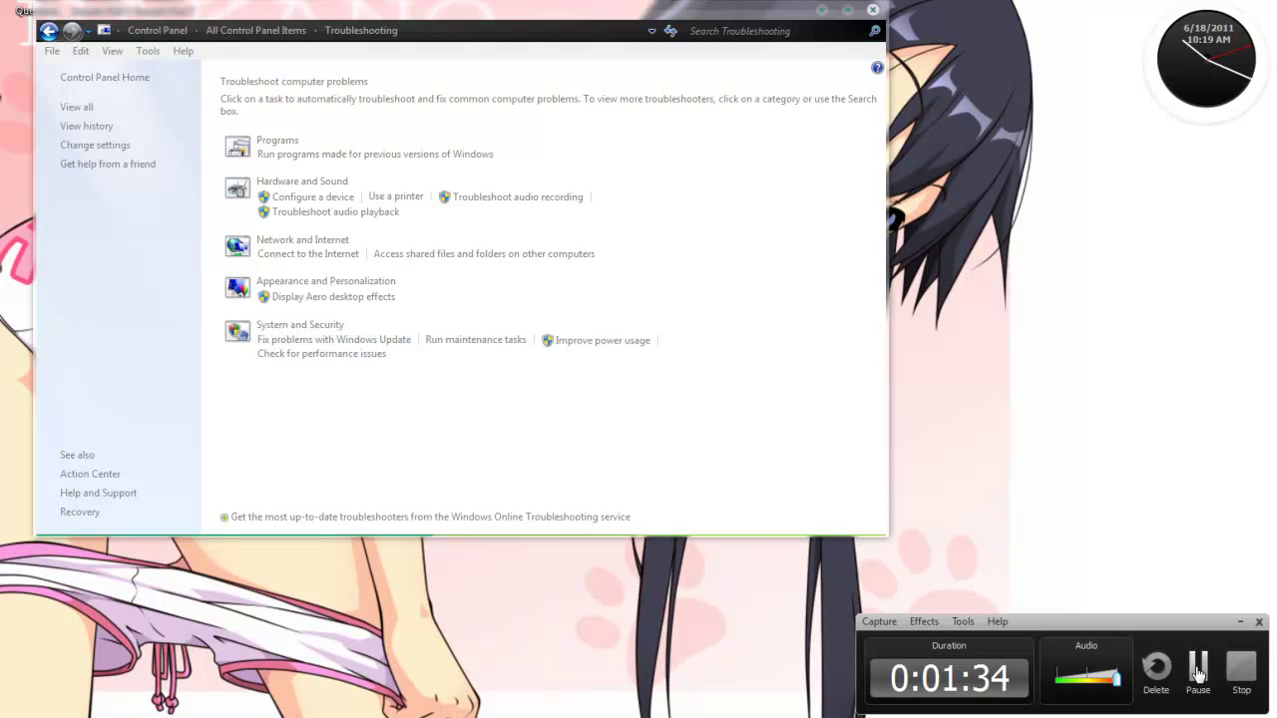
{"action": "left_click", "coordinate": [335, 339]}
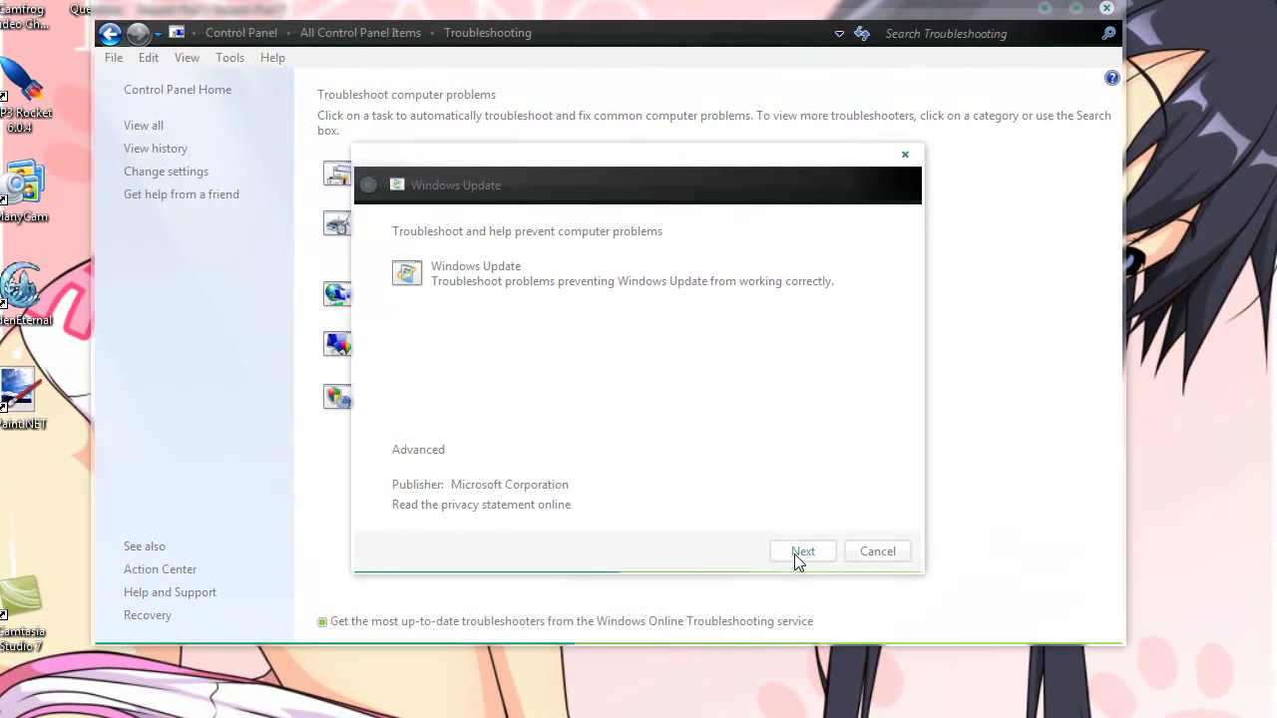
- Advance the Windows Update troubleshooter past its first page with Next
{"action": "left_click", "coordinate": [802, 551]}
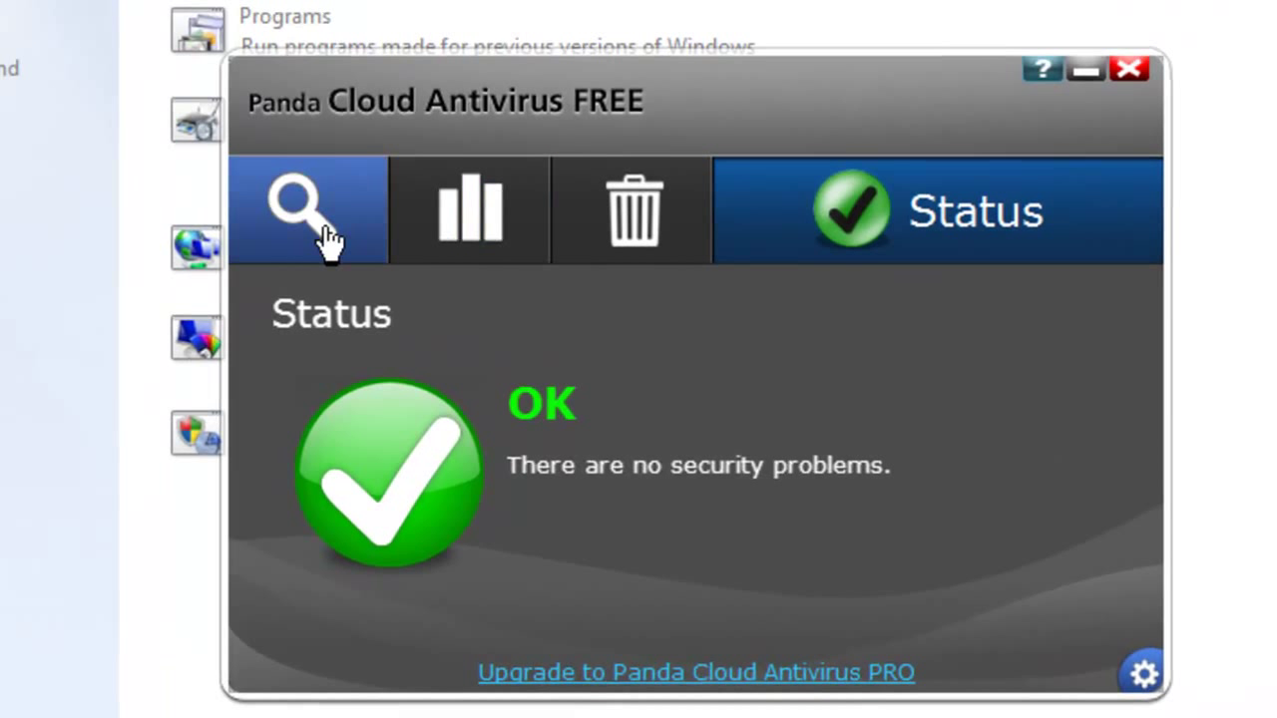
- View the Scan panel with Other scans expanded, then close Panda without scanning
{"action": "left_click", "coordinate": [307, 210]}
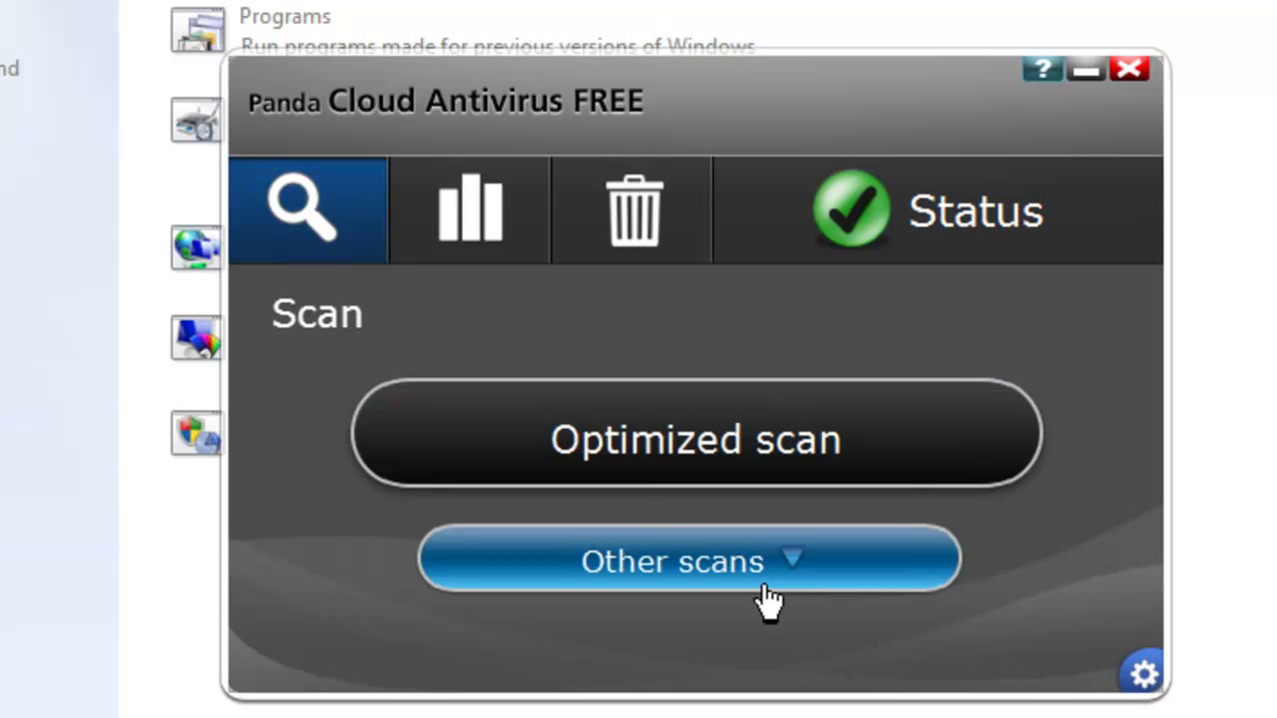
{"action": "left_click", "coordinate": [688, 561]}
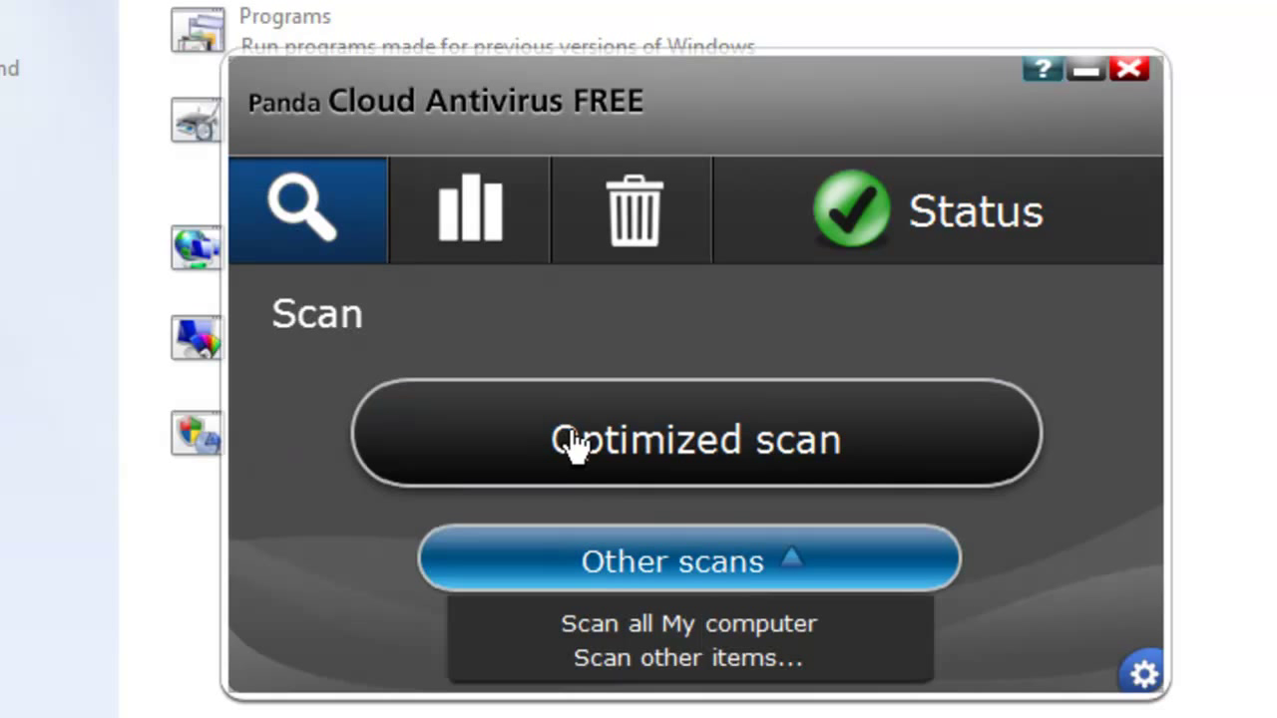
{"action": "mouse_move", "coordinate": [788, 628]}
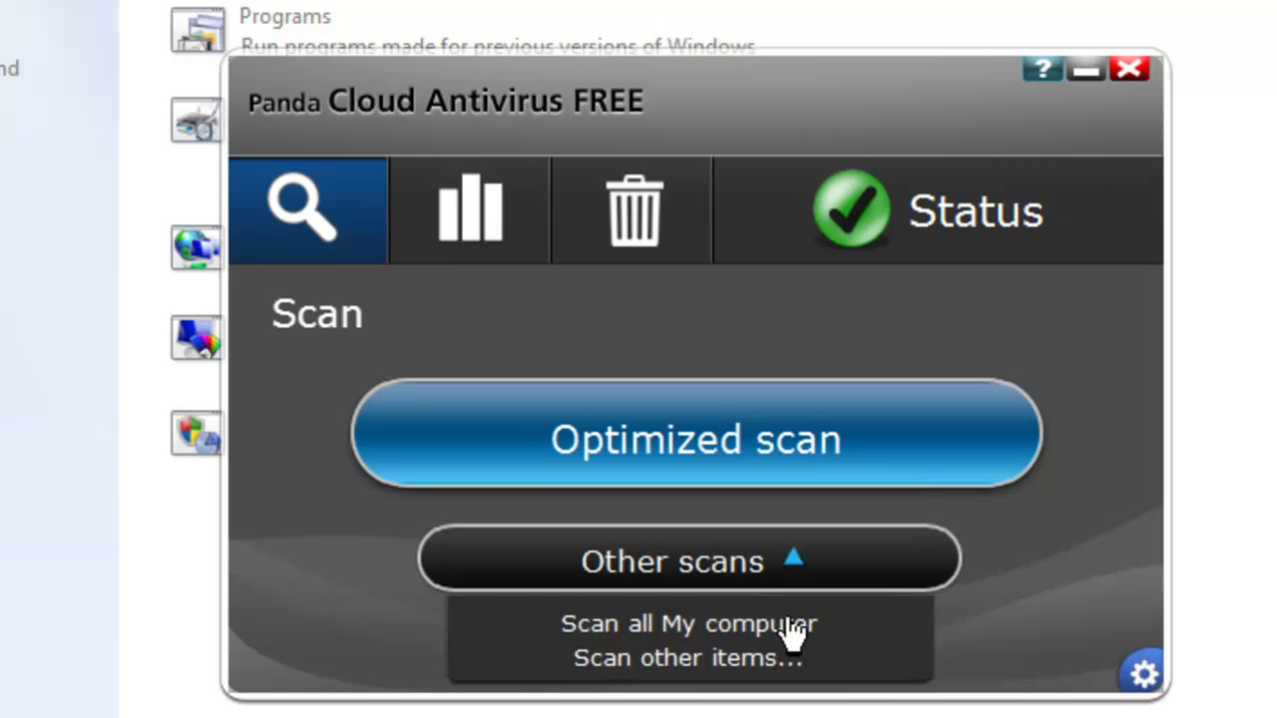
{"action": "mouse_move", "coordinate": [861, 589]}
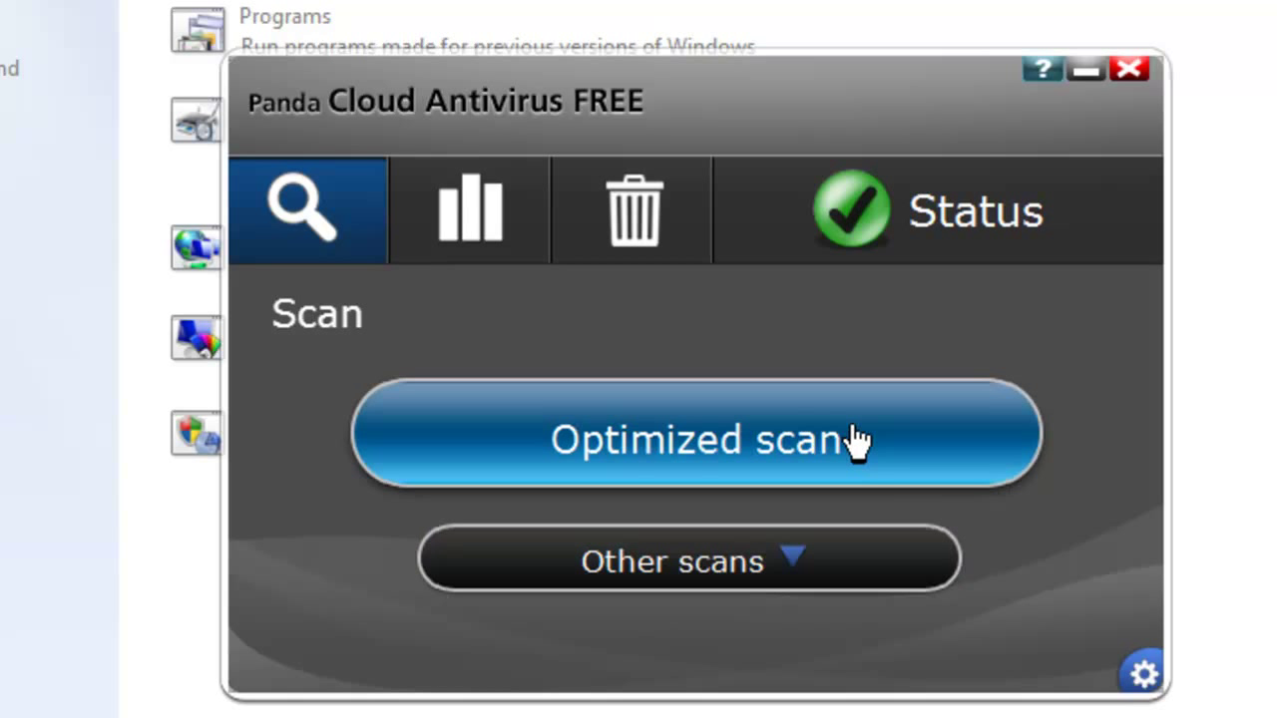
{"action": "mouse_move", "coordinate": [777, 459]}
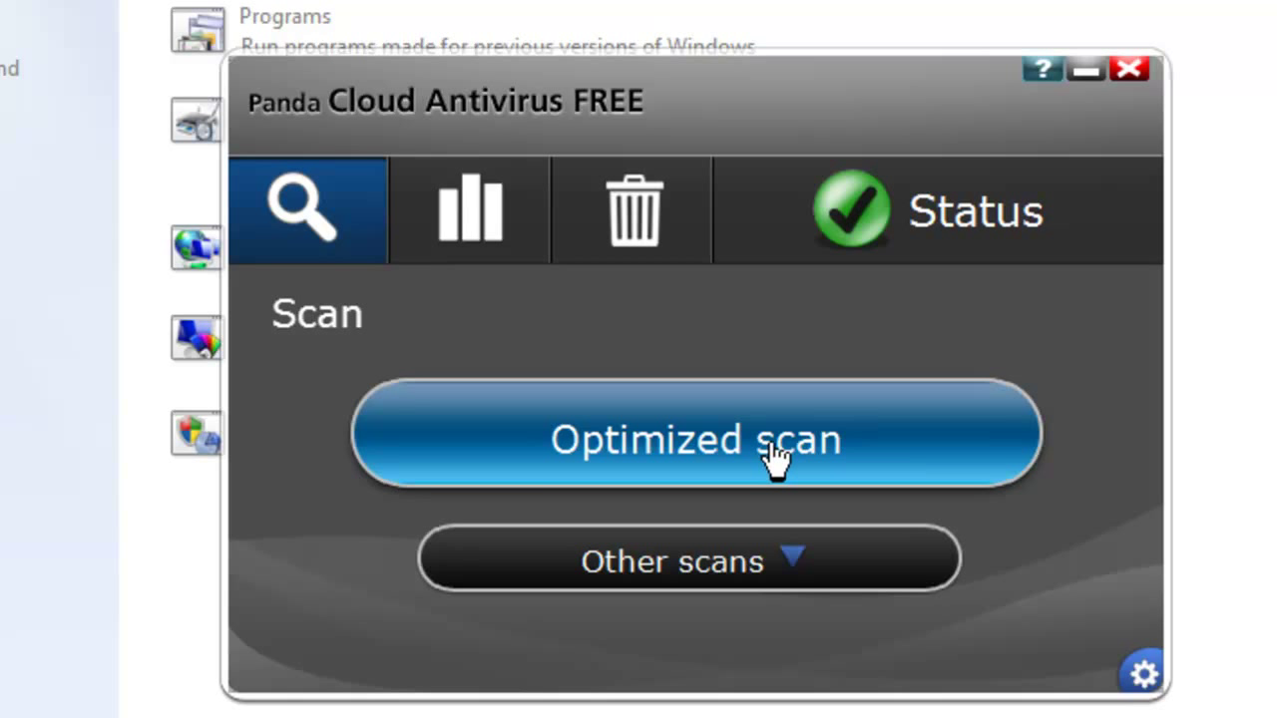
{"action": "mouse_move", "coordinate": [958, 622]}
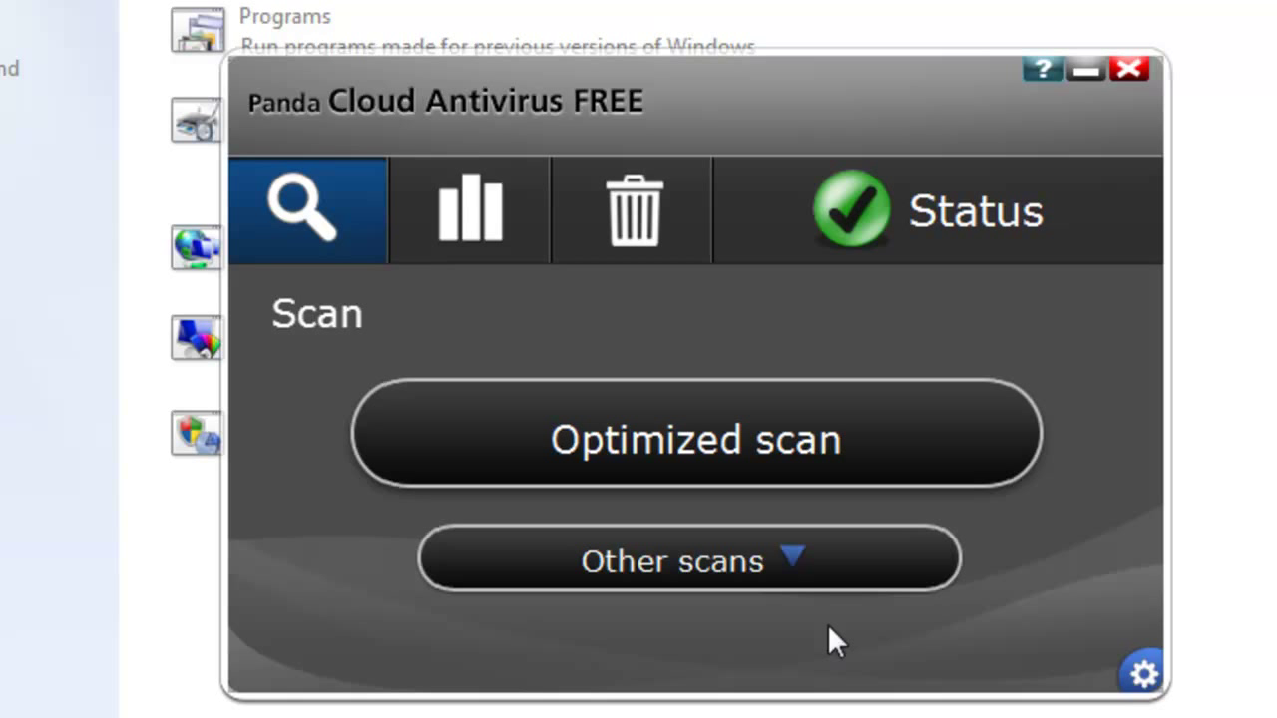
{"action": "mouse_move", "coordinate": [1129, 70]}
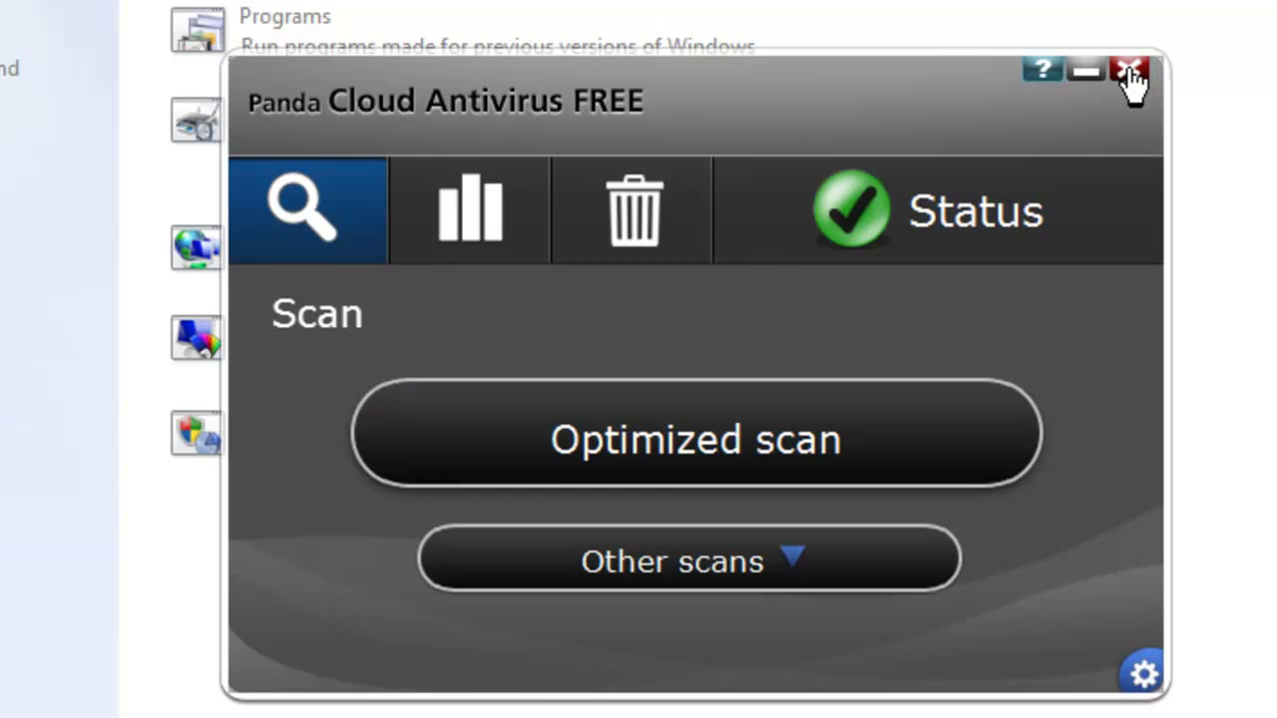
{"action": "left_click", "coordinate": [1129, 69]}
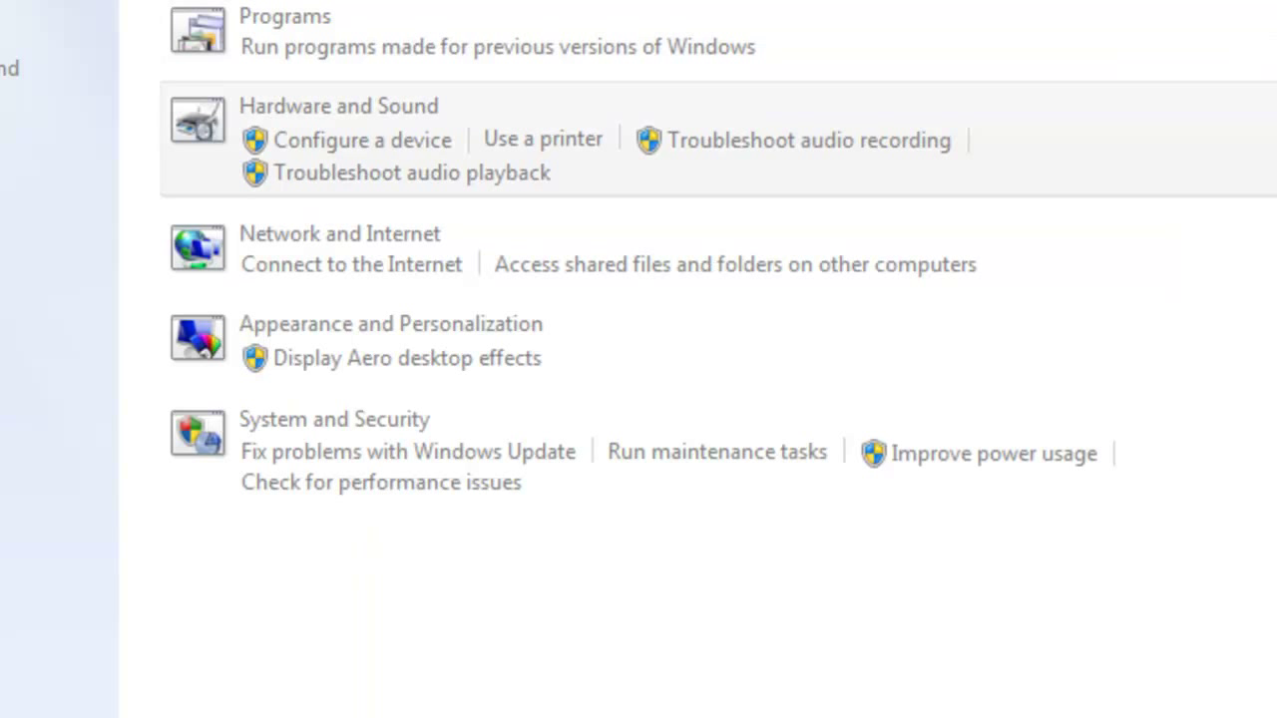